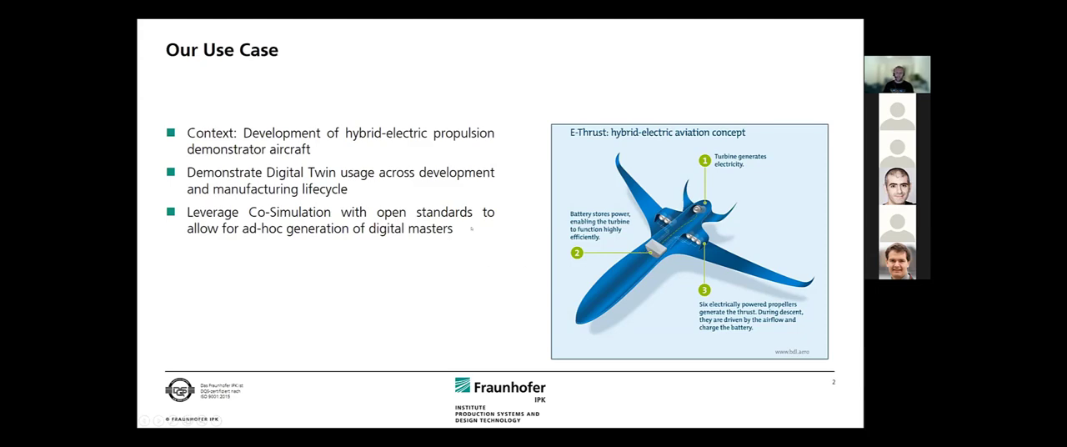
mouse_move(482, 247)
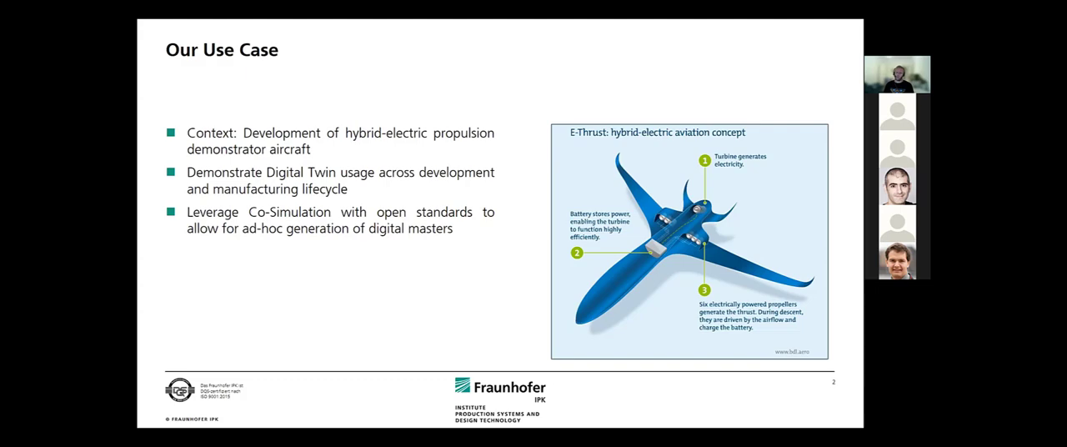
- Advance the slideshow to slide 3, Our Use Case, showing the digital twin lifecycle
key("Right")
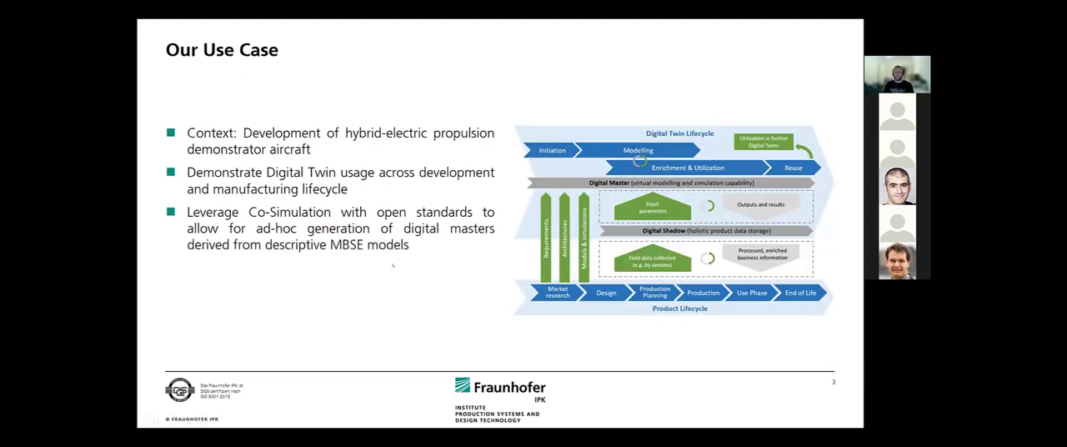
mouse_move(411, 284)
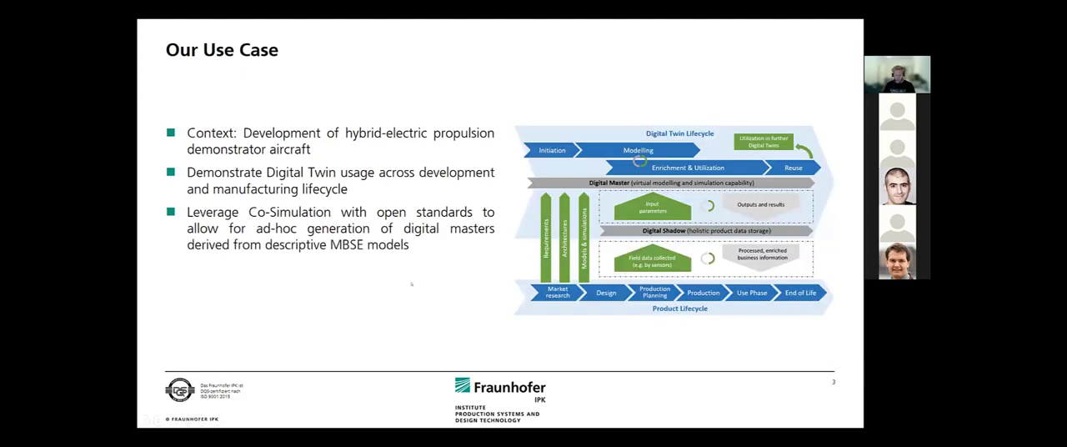
mouse_move(403, 275)
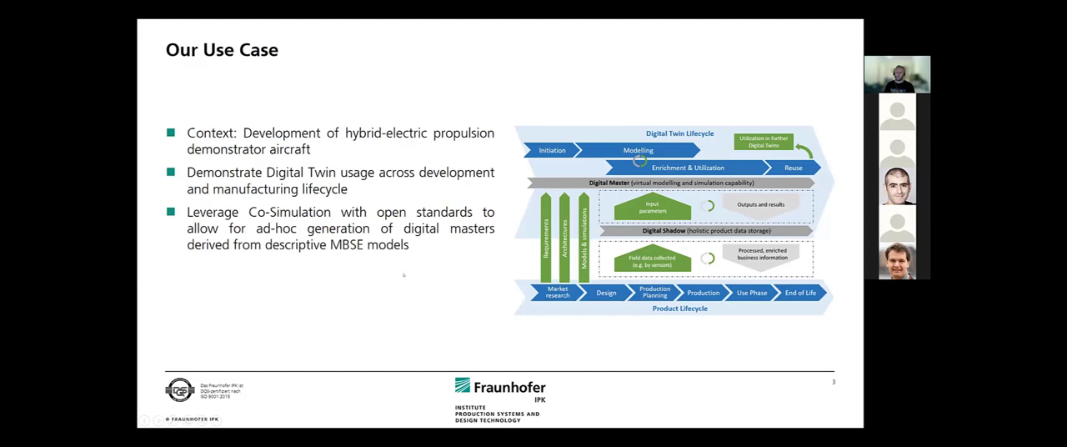
mouse_move(357, 282)
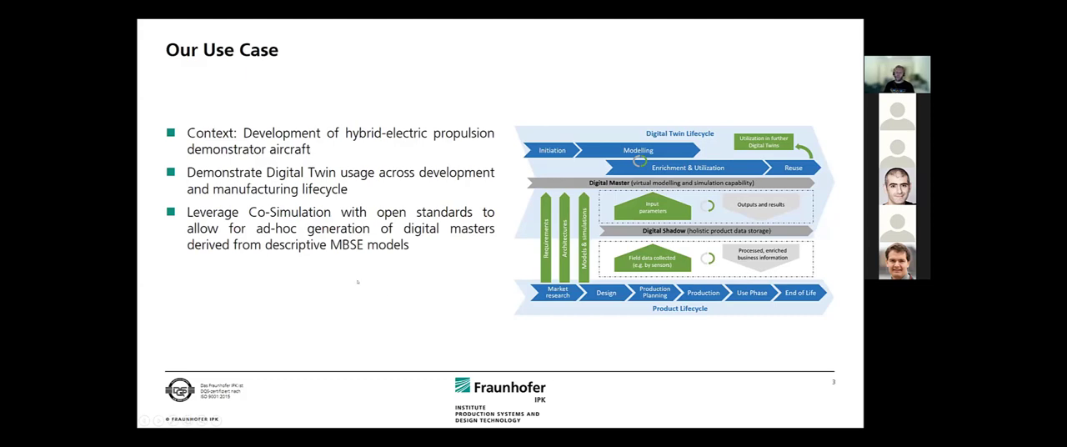
mouse_move(368, 269)
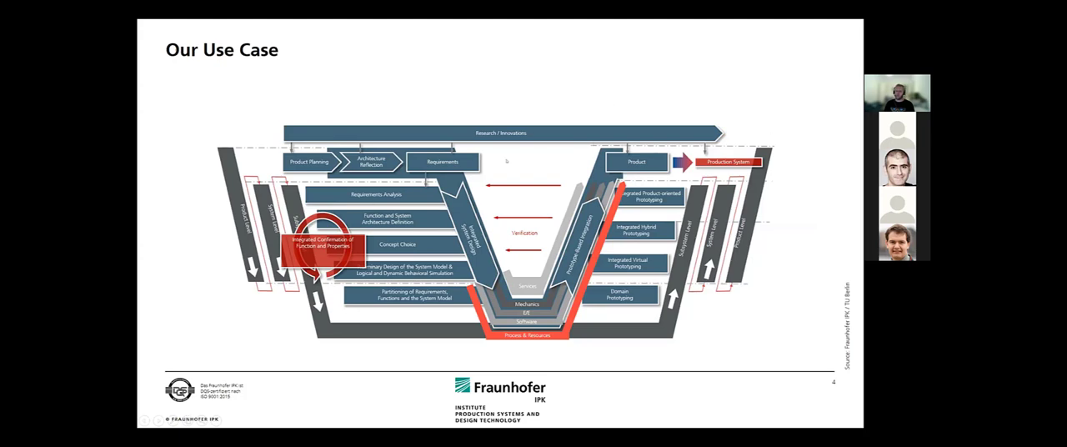
mouse_move(198, 245)
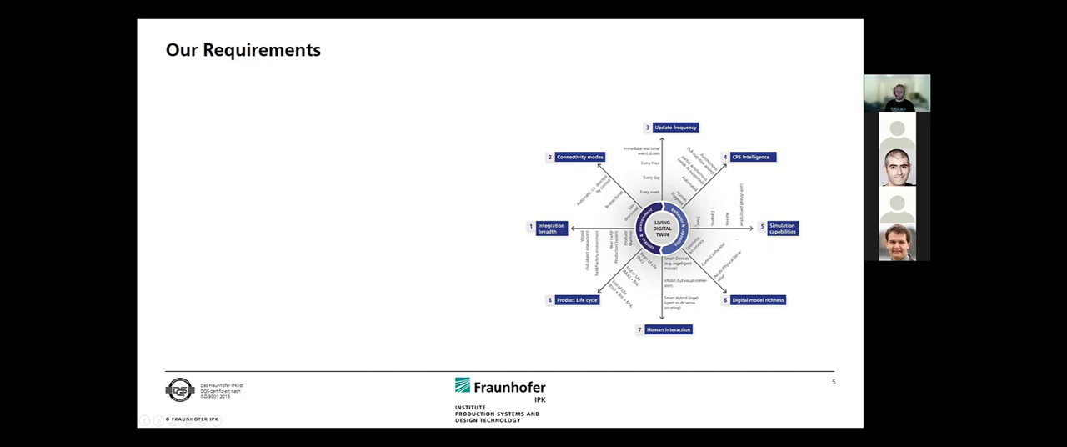
mouse_move(319, 191)
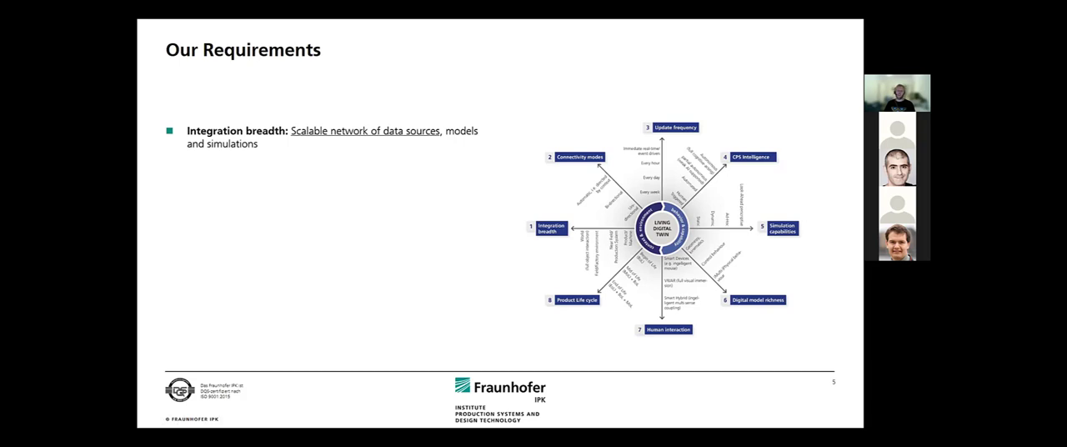
- Reveal the simulation capabilities, digital model richness and human interaction requirement bullets
key("Right")
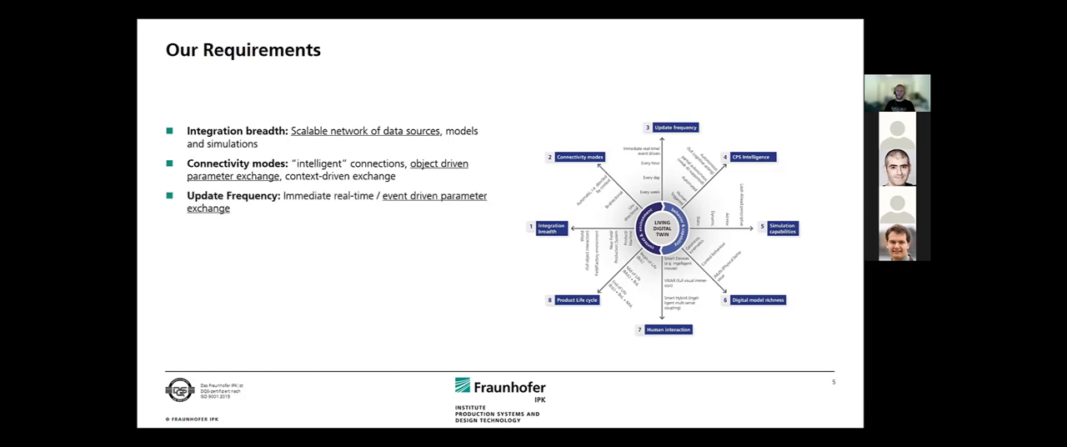
key("Right")
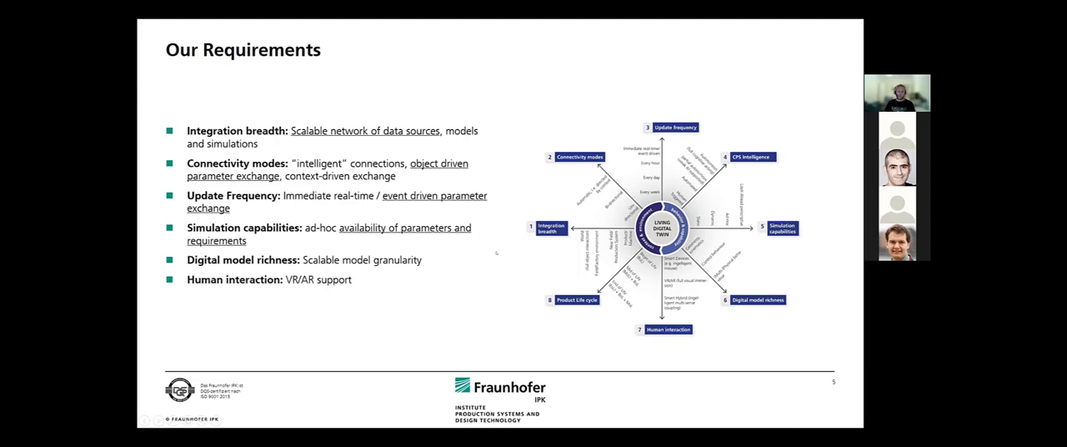
key("right")
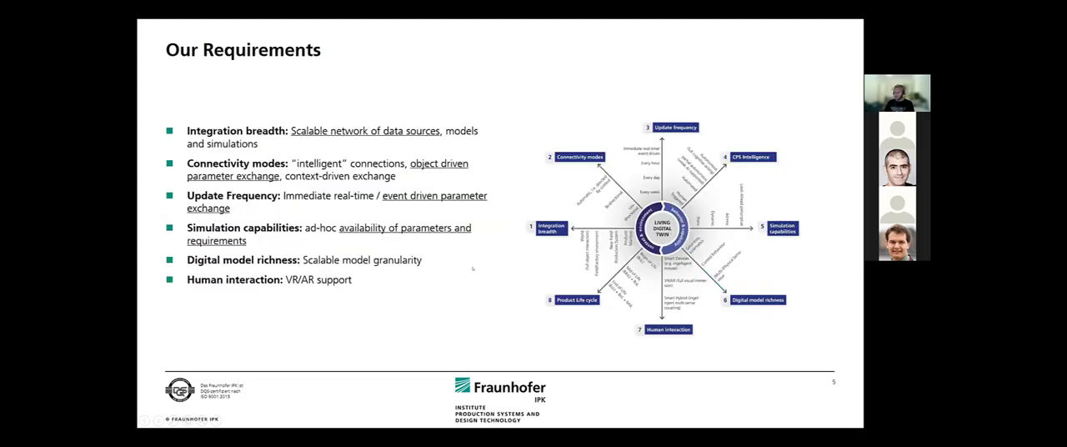
key("Right")
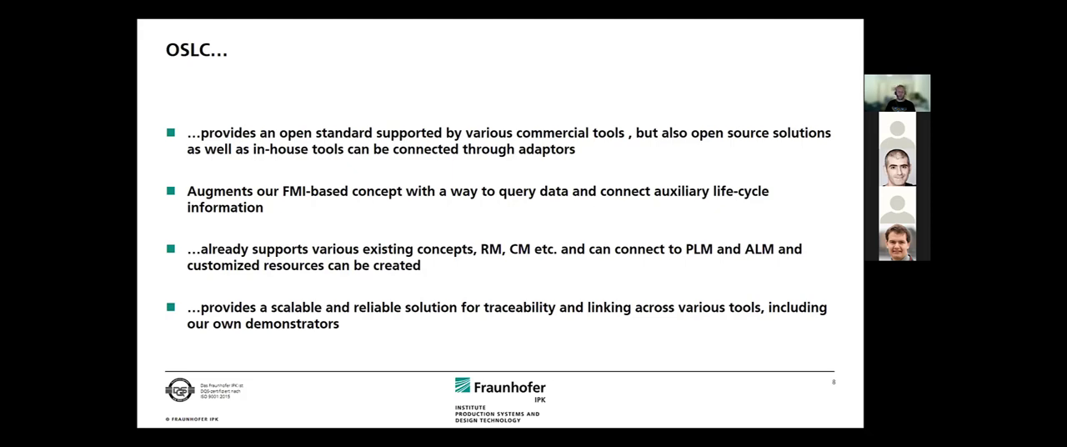
- Advance from the OSLC summary slide to the closing Kontakt slide
key("Right")
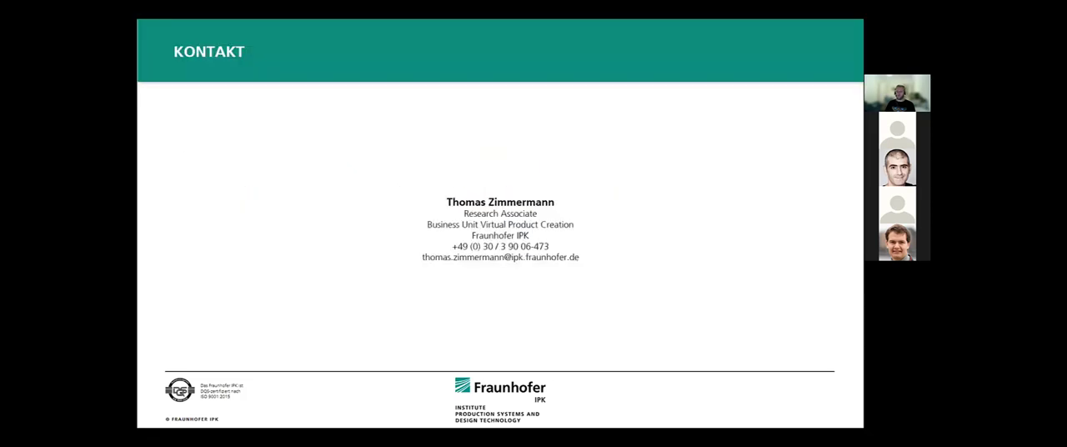